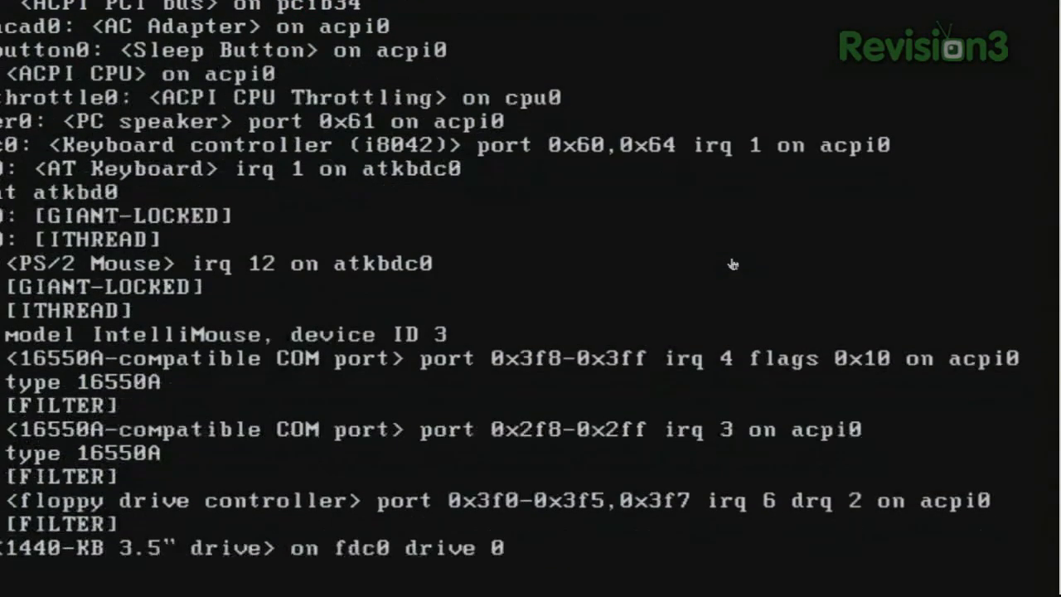
scroll(down, 3)
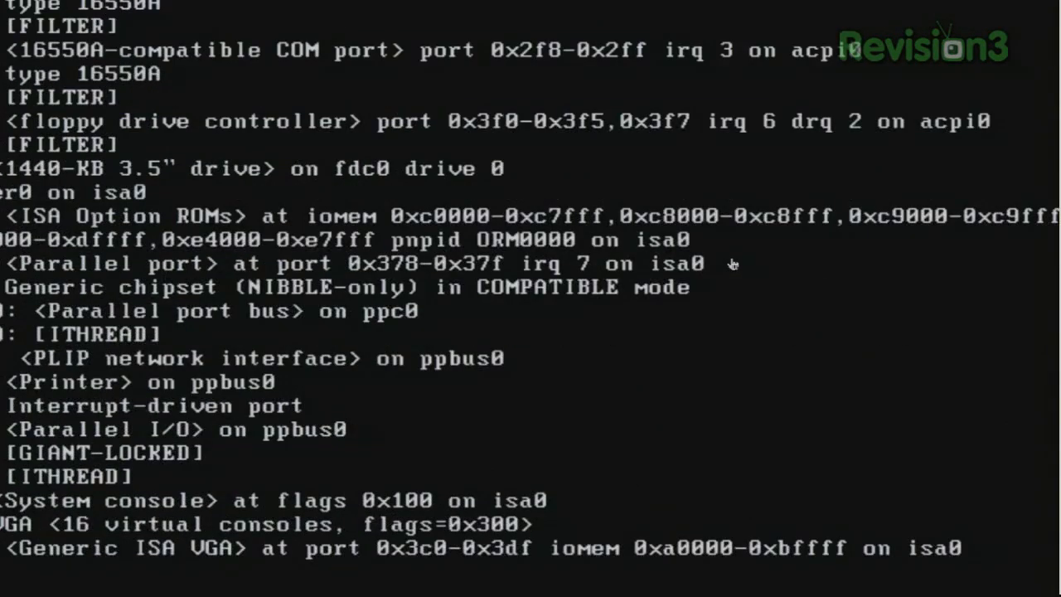
scroll(down, 3)
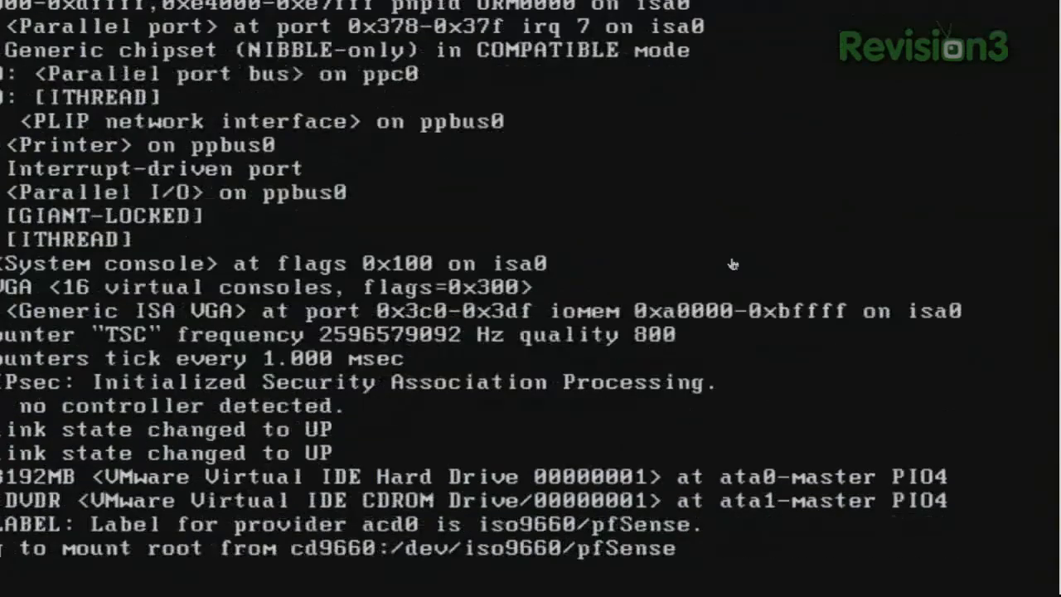